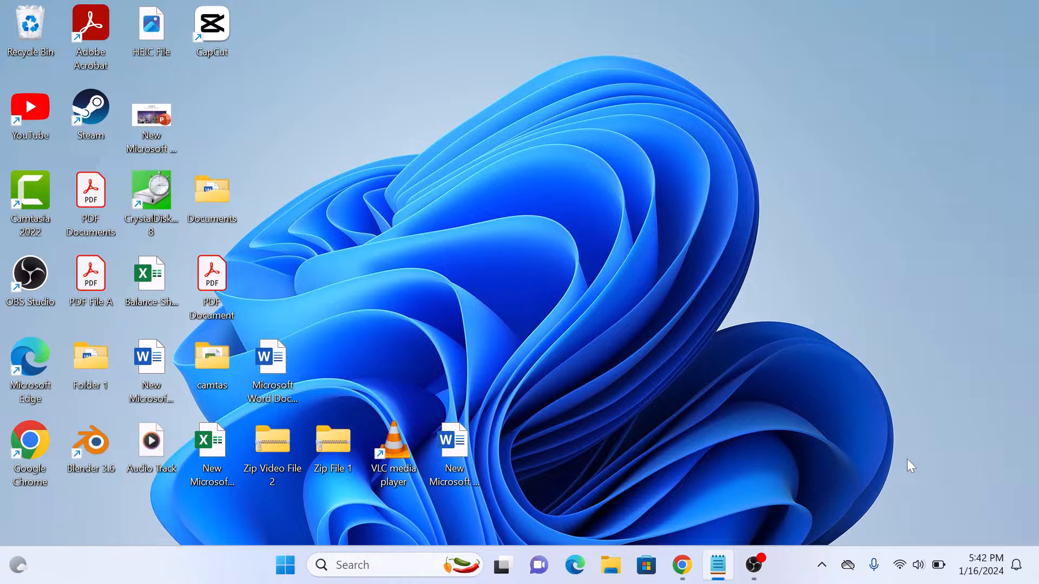
- Launch Chrome from the Windows desktop with YouTube's home page loaded
left_click(682, 565)
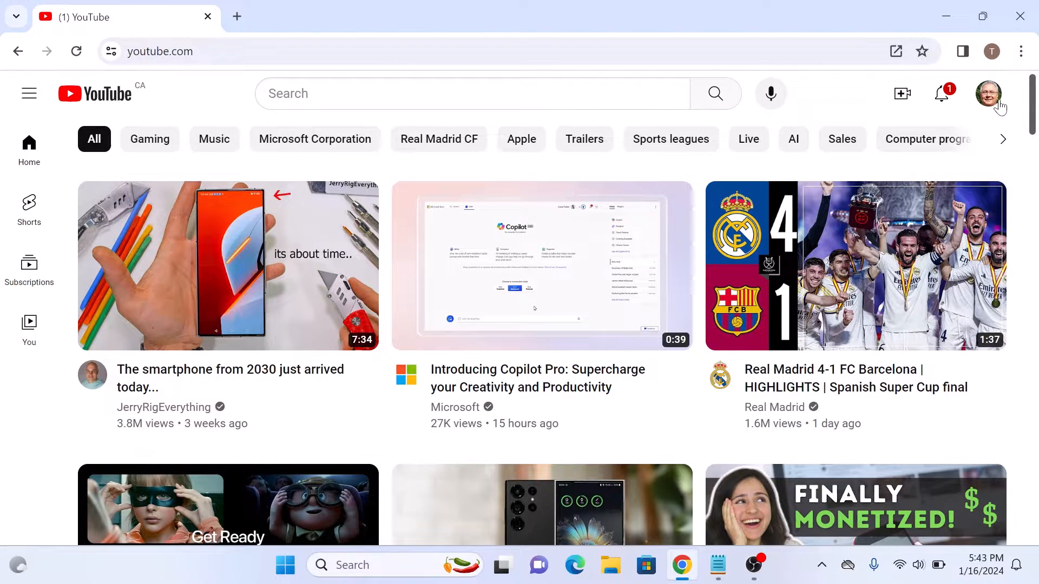
- Open the profile picture's account menu showing 'Appearance: Device theme'
left_click(988, 93)
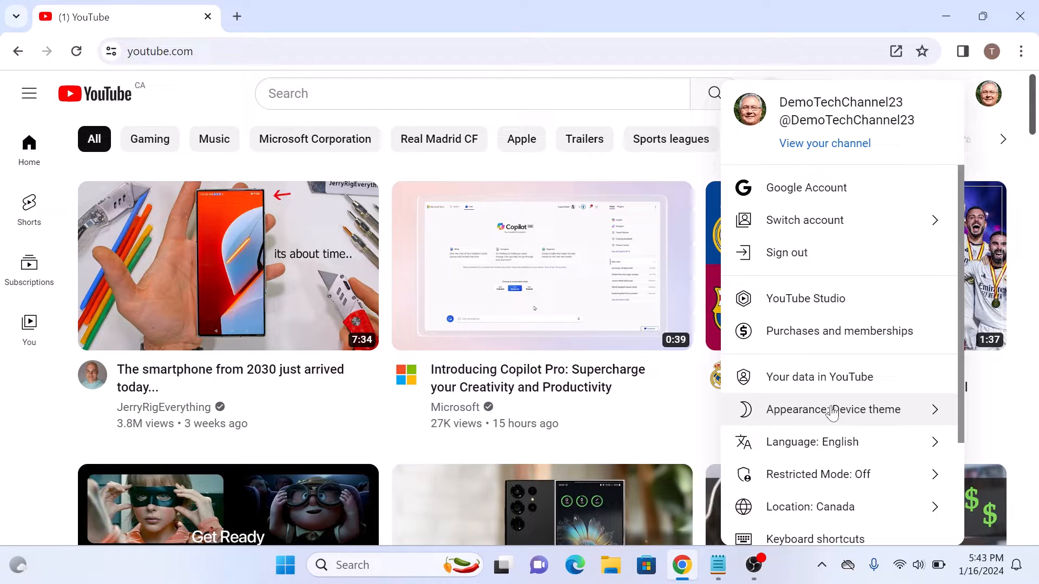
- Show the Appearance theme options: device, dark and light
left_click(833, 409)
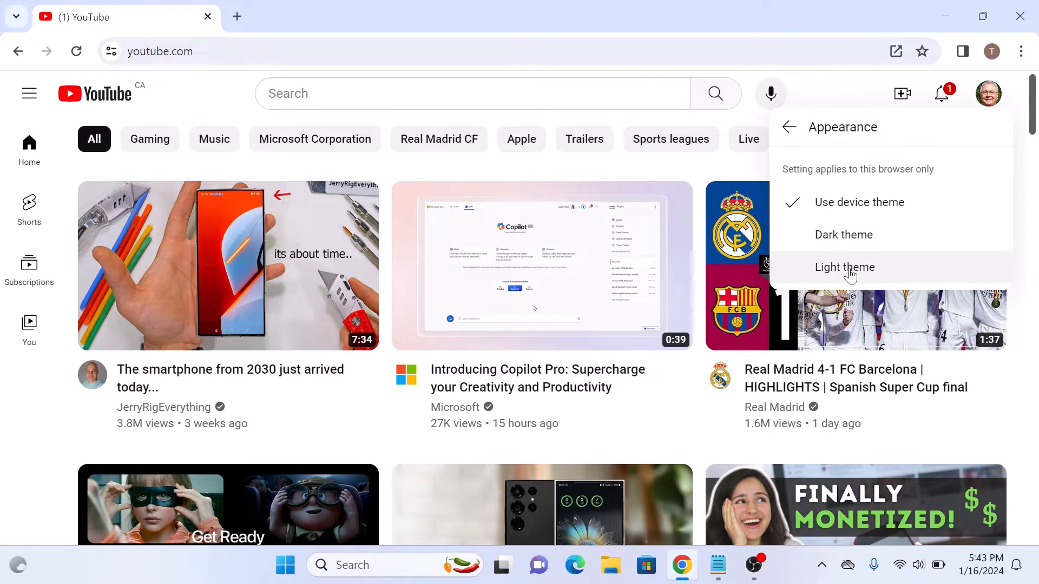
mouse_move(954, 219)
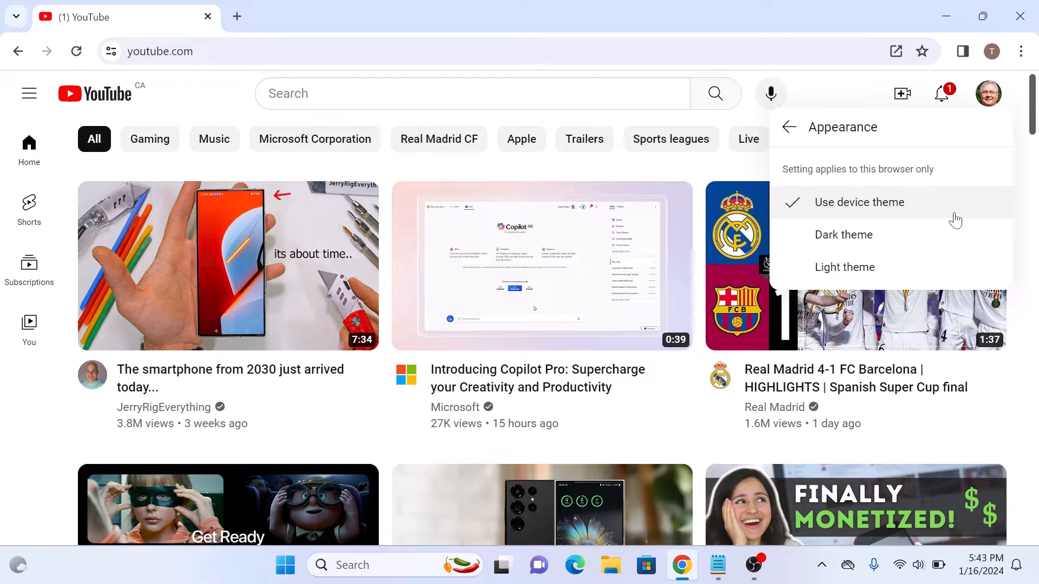